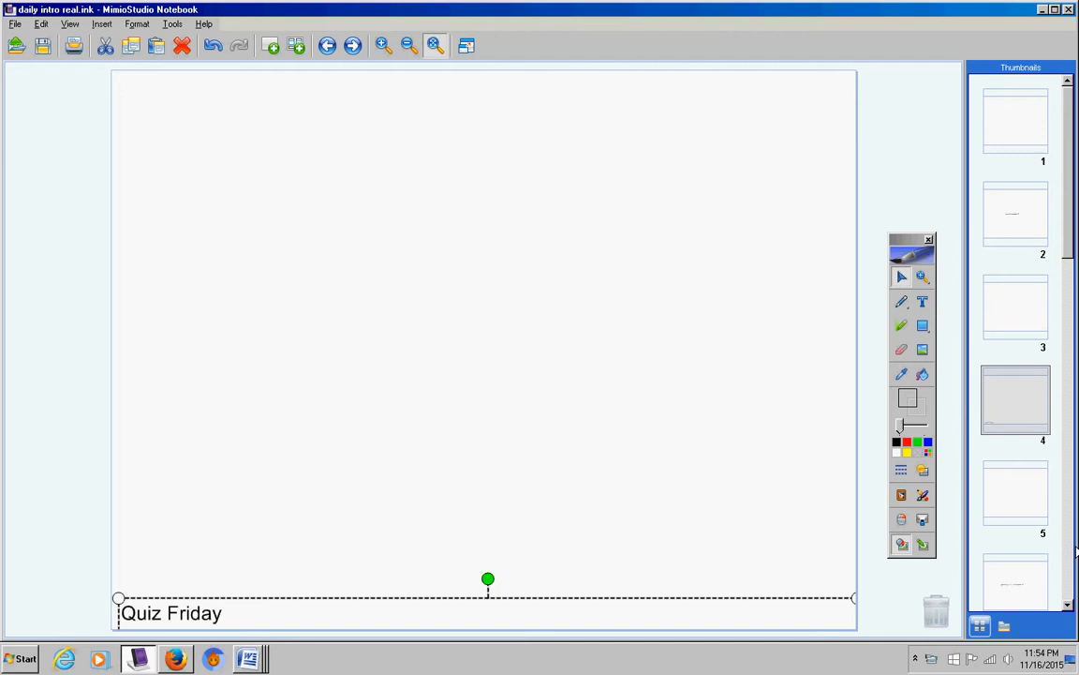
# Add 'Nothing to turn in' and 'Incompletes' with tests and quizzes below 'Quiz Friday'
pyautogui.write('Nothing to turn in')
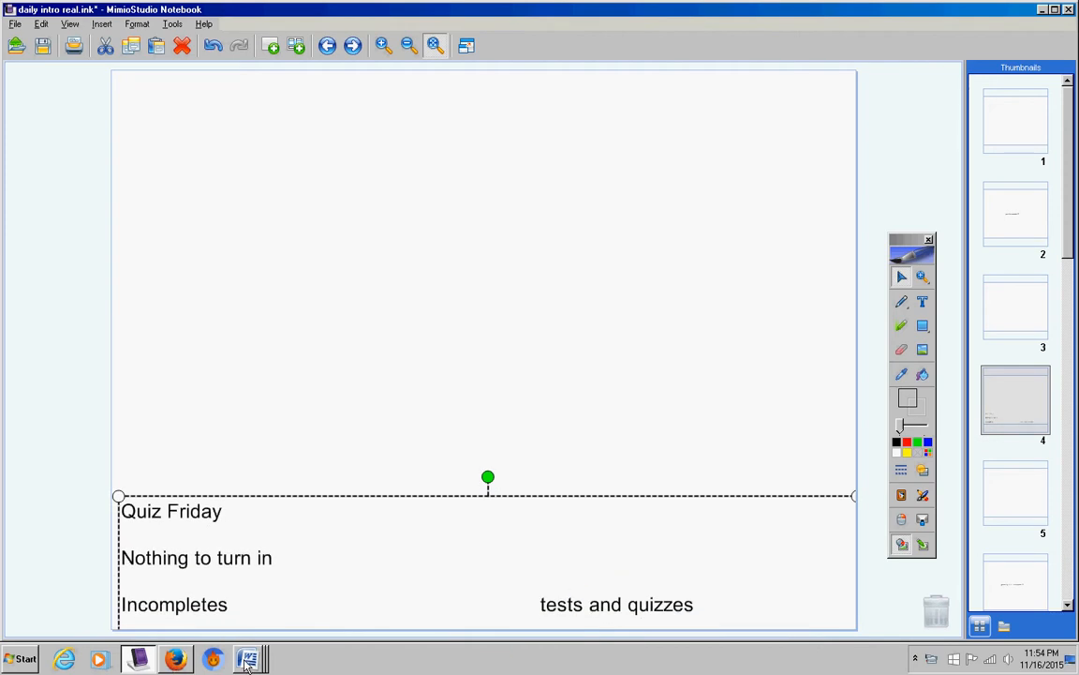
pyautogui.click(247, 660)
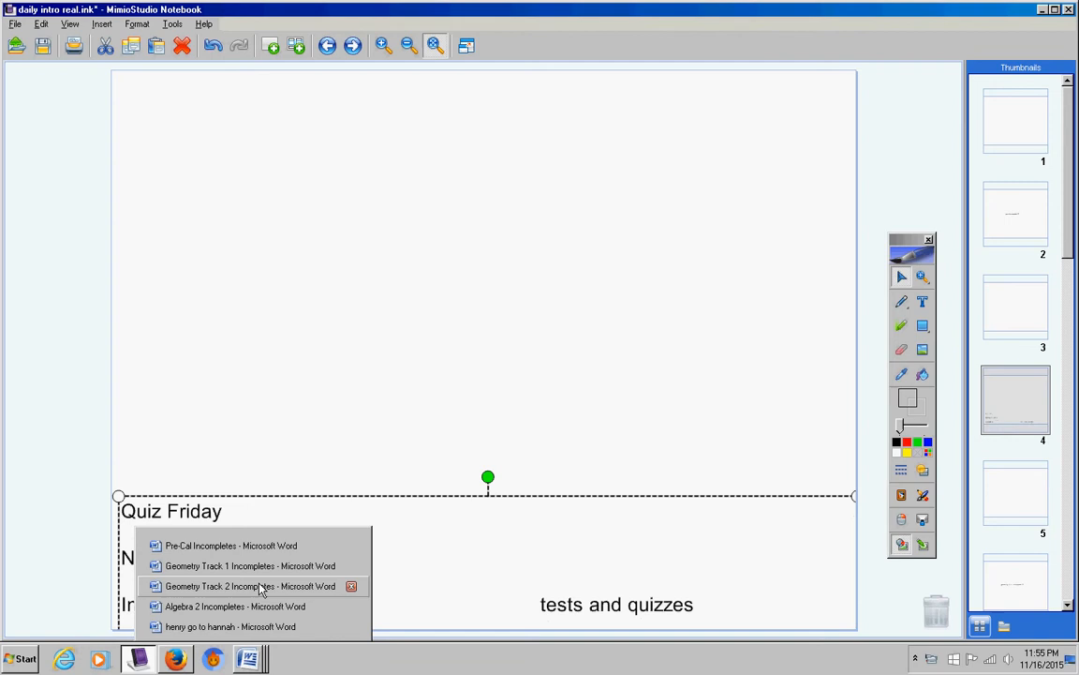
pyautogui.click(230, 545)
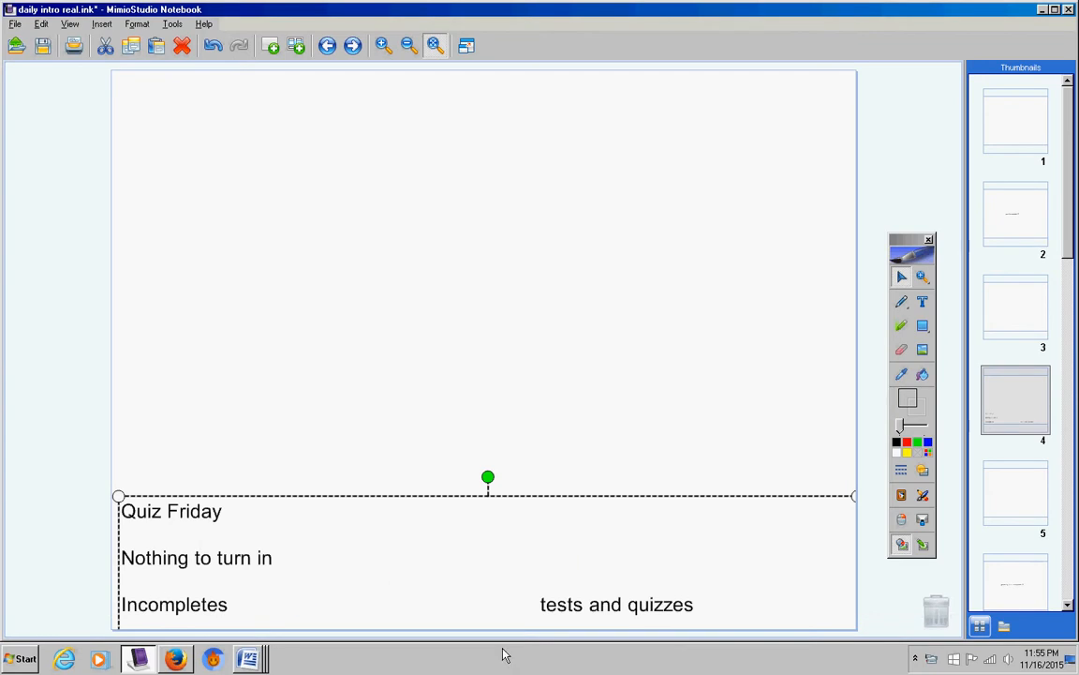
pyautogui.moveTo(371, 617)
pyautogui.write('At this time.........,')
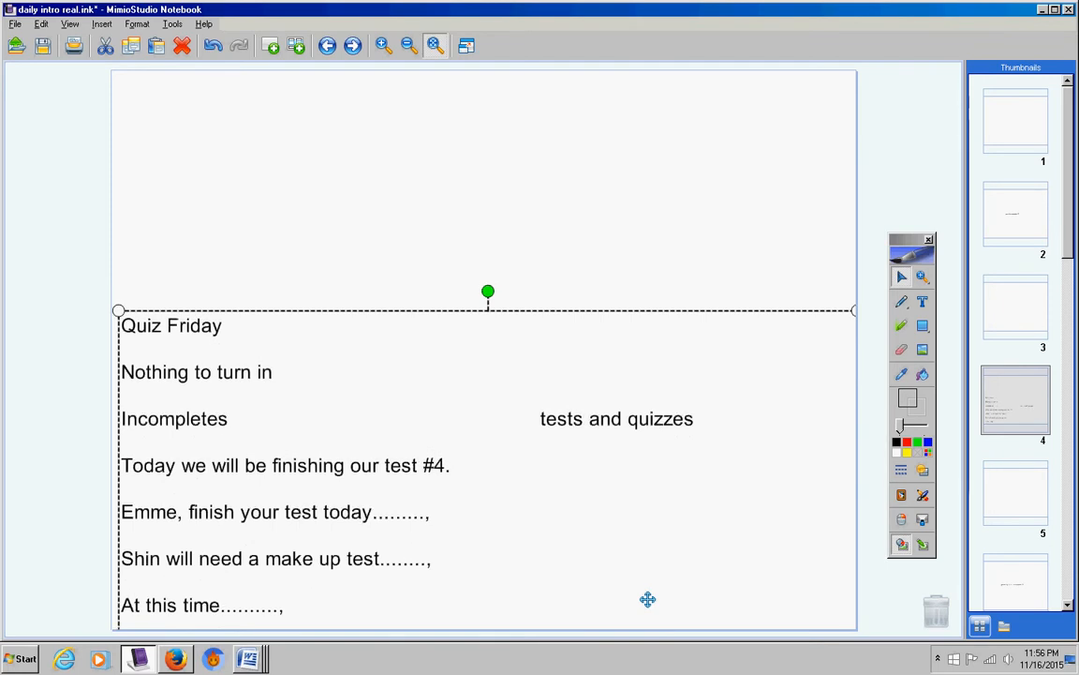
pyautogui.moveTo(735, 549)
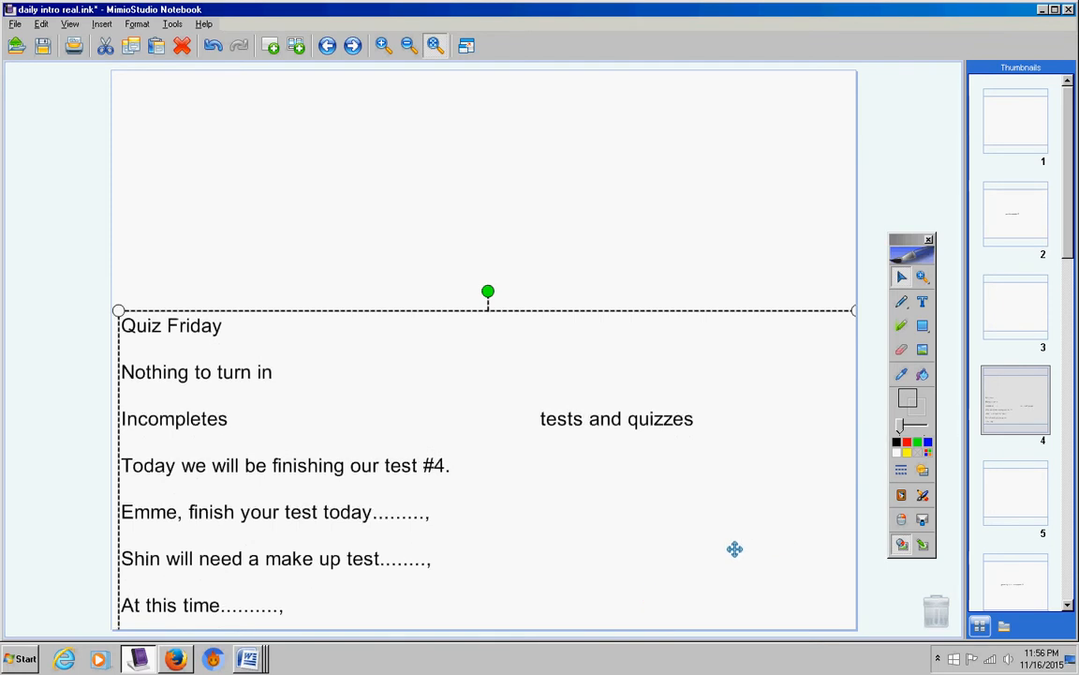
pyautogui.moveTo(746, 593)
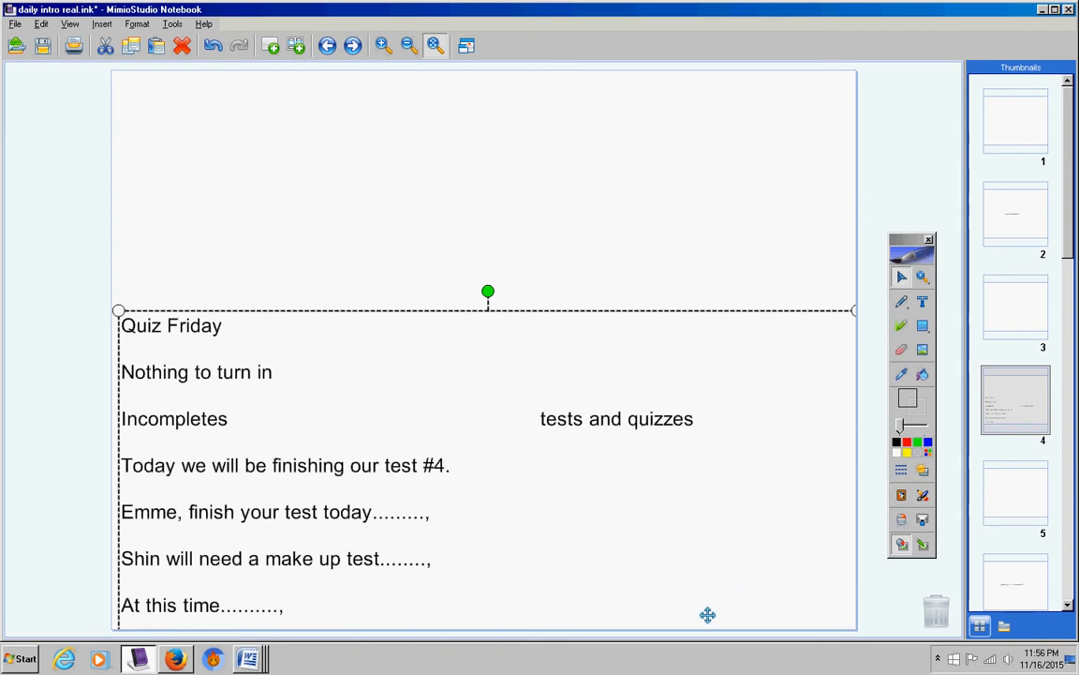
pyautogui.moveTo(712, 562)
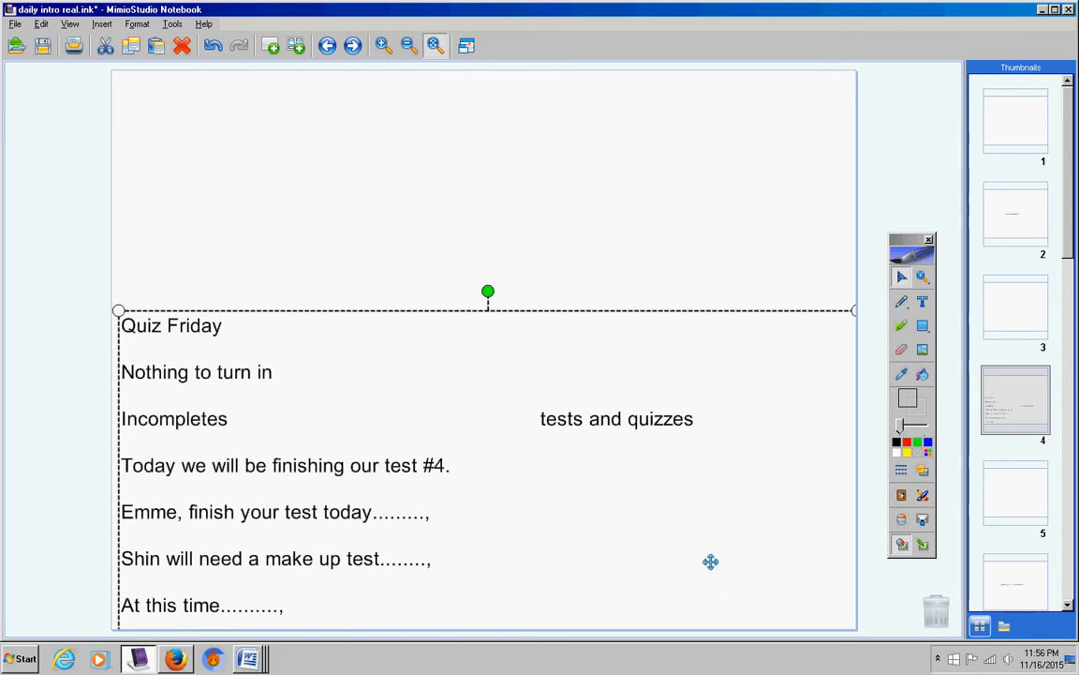
pyautogui.moveTo(680, 594)
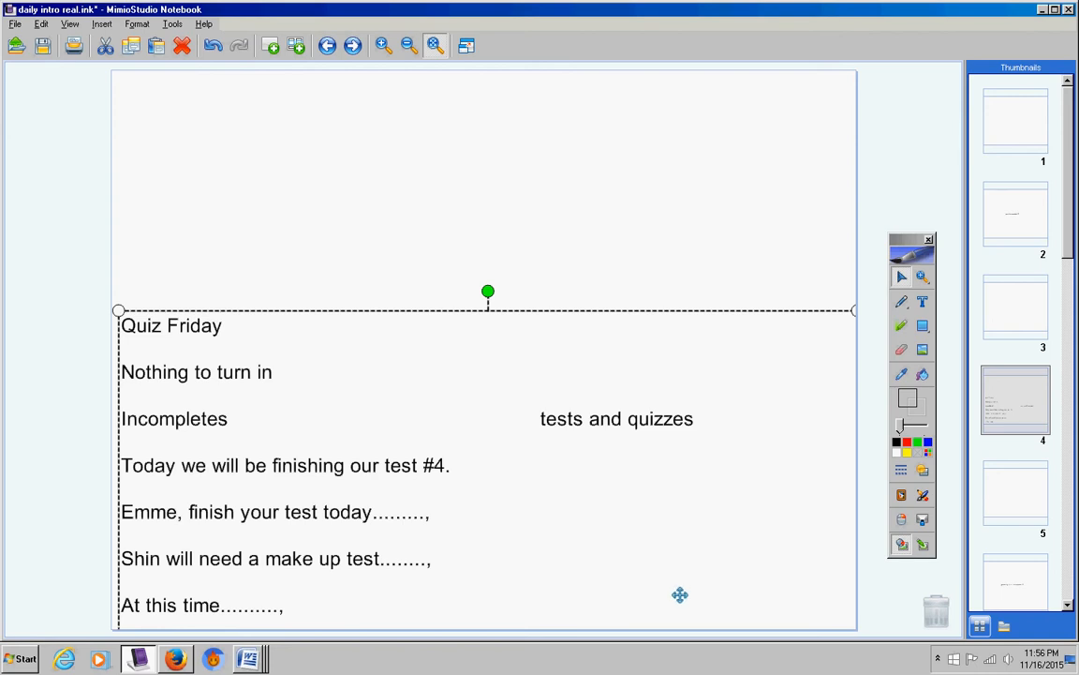